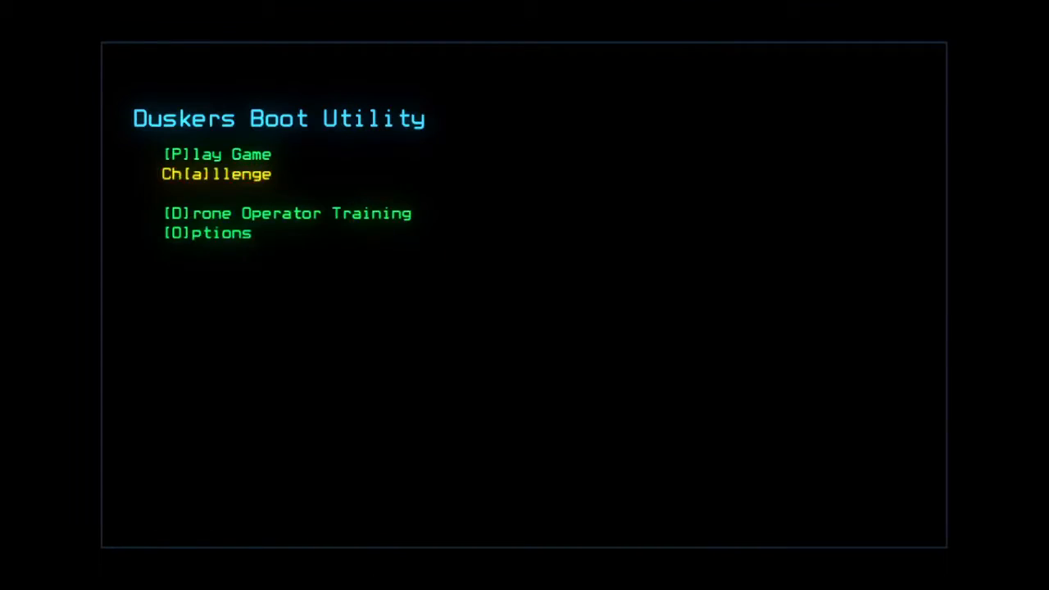
# Step: Start the daily challenge mission and bring up Graphics Options over it
pyautogui.click(207, 233)
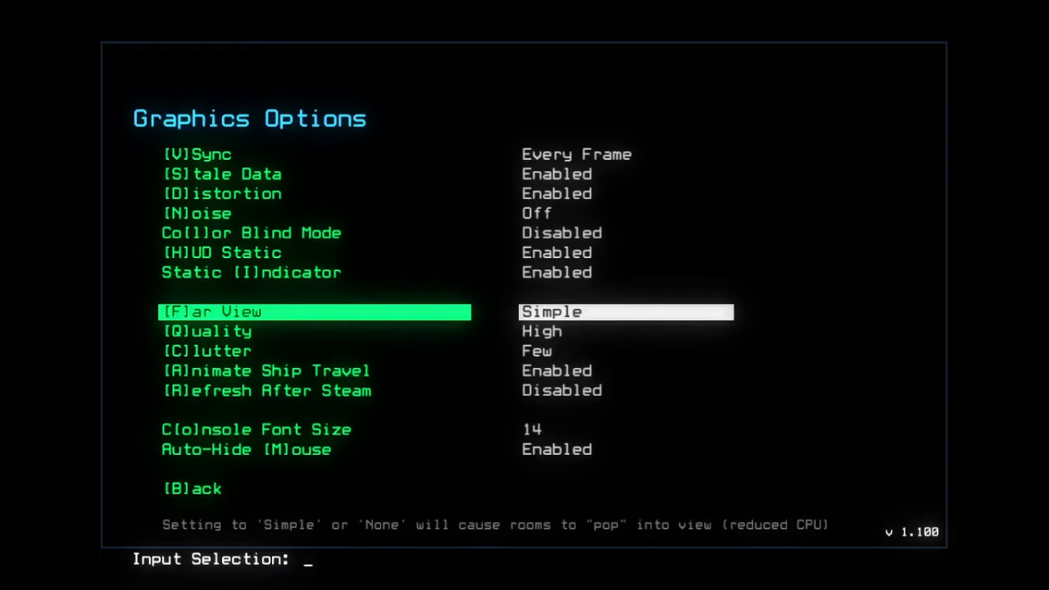
pyautogui.write('c')
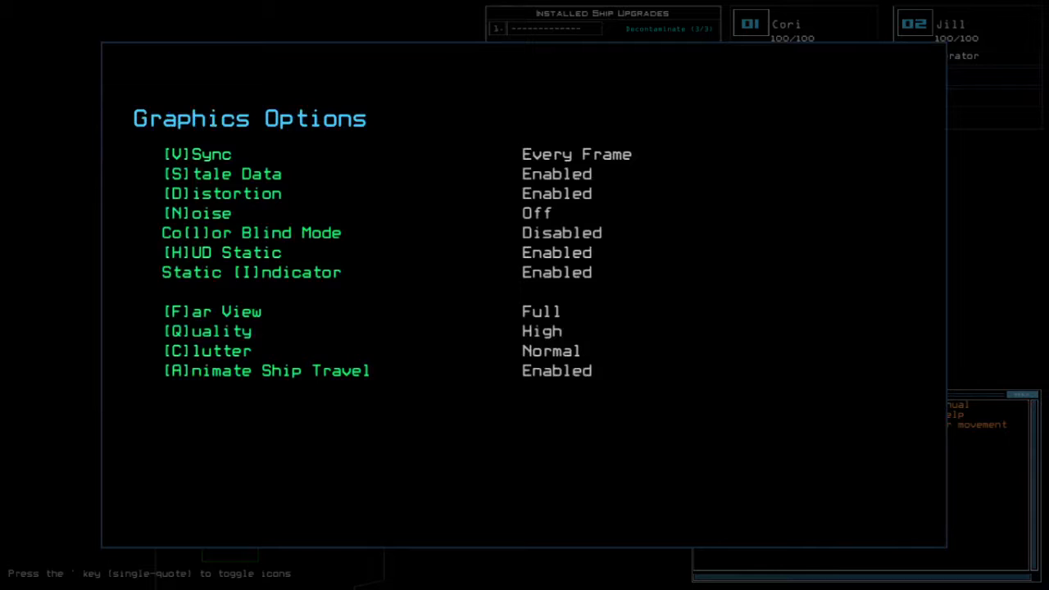
# Step: Switch Far View to Simple and return to the mission's schematic view
pyautogui.click(197, 154)
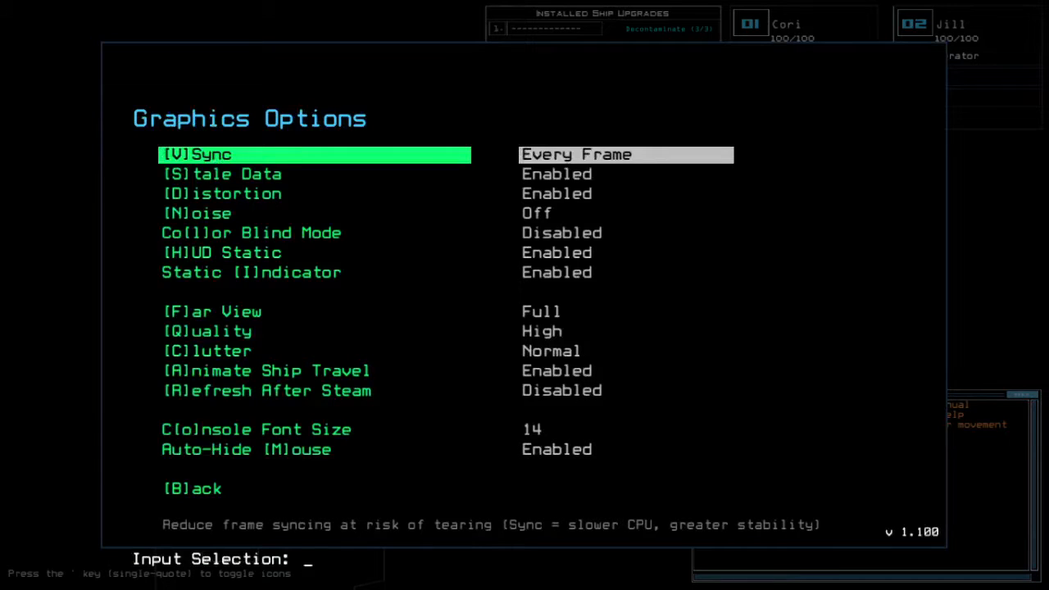
pyautogui.click(212, 311)
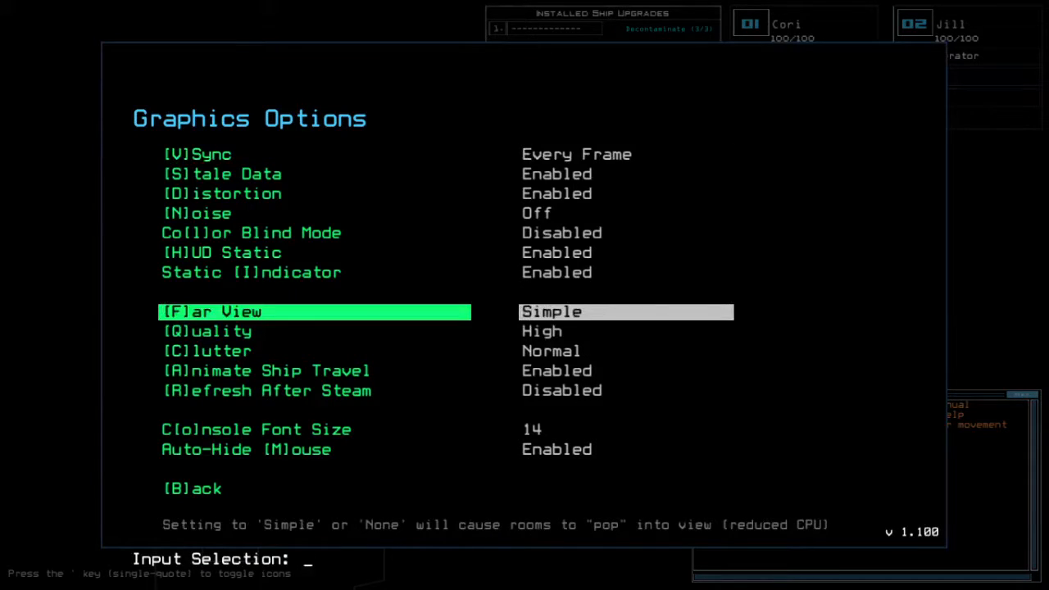
pyautogui.press('c')
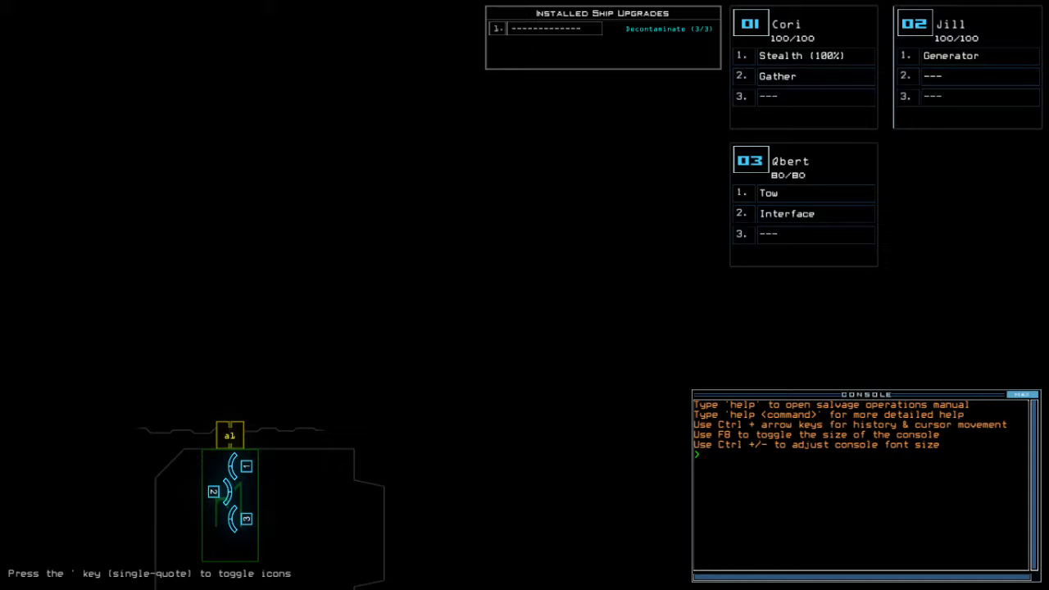
pyautogui.write('alias')
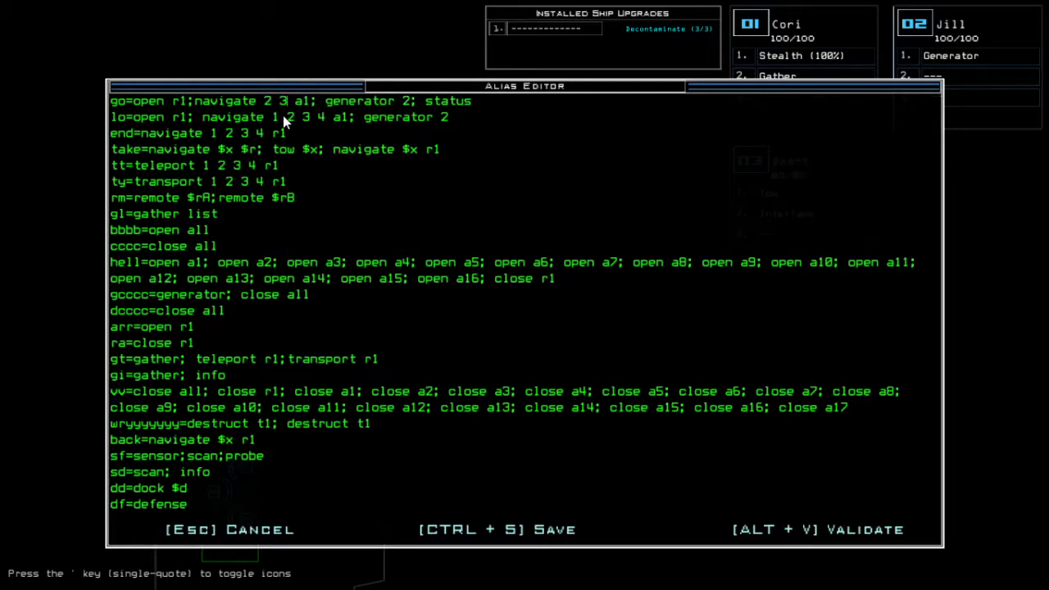
pyautogui.press('Escape')
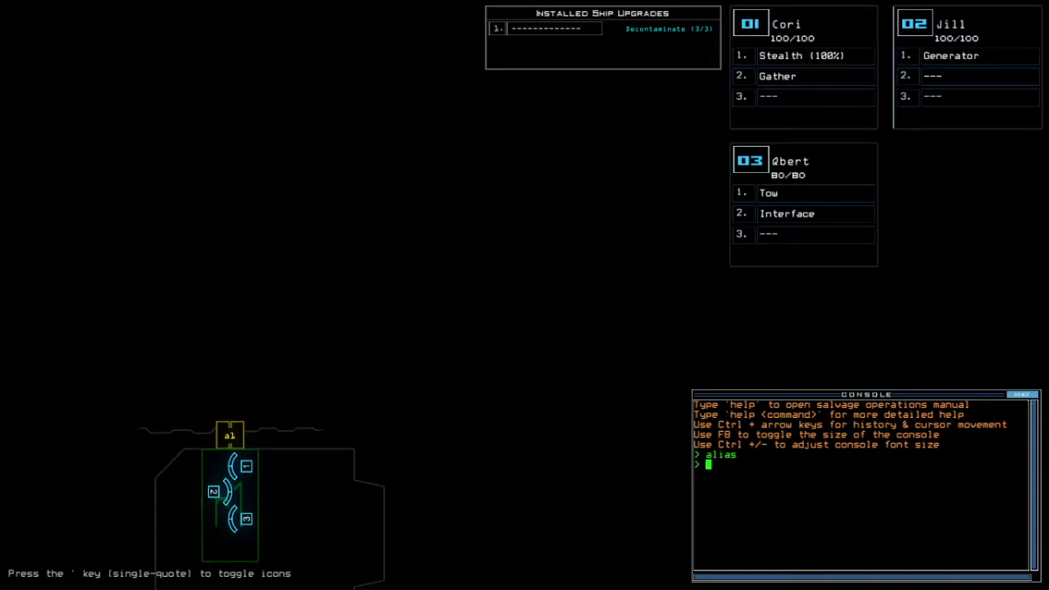
# Step: Run status in the console and swap drone upgrades before powering the derelict
pyautogui.write('status')
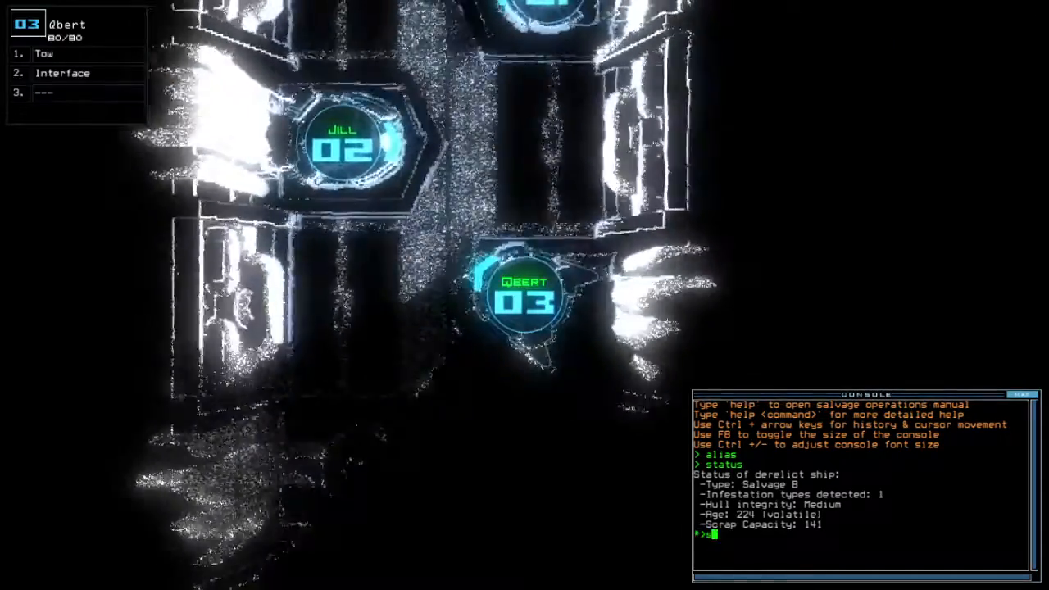
pyautogui.write('swap')
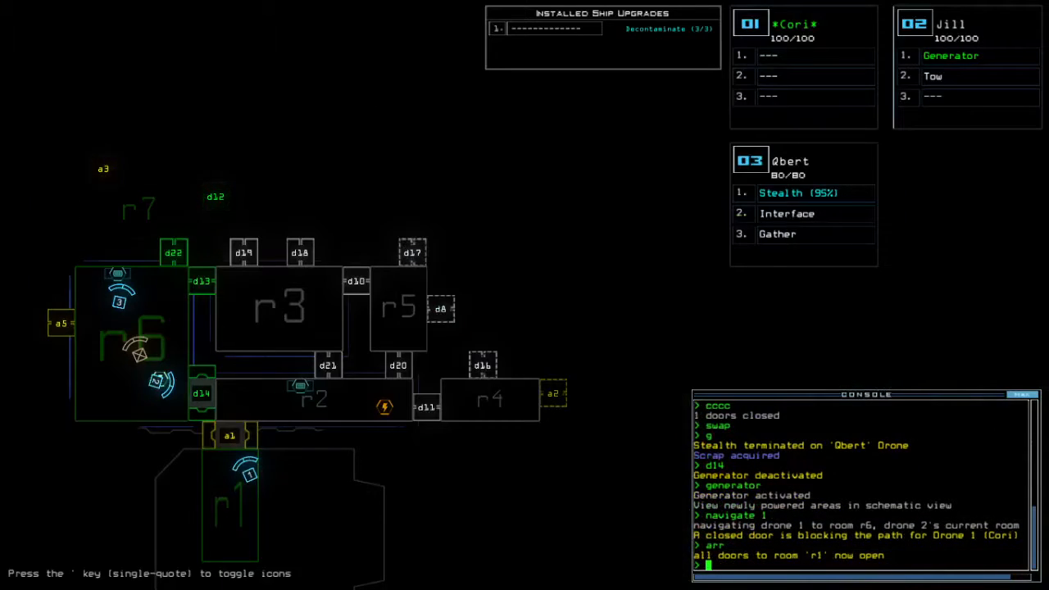
# Step: Swap Stealth onto Jill and run the dct alias to gather scrap and give Cori a Trap
pyautogui.write('swap')
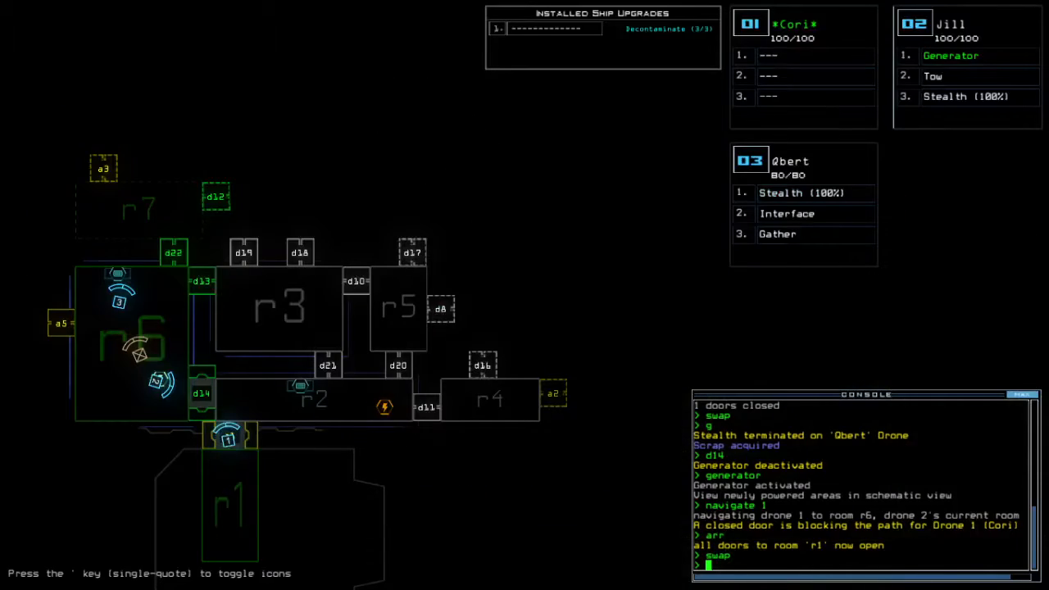
pyautogui.write('dct')
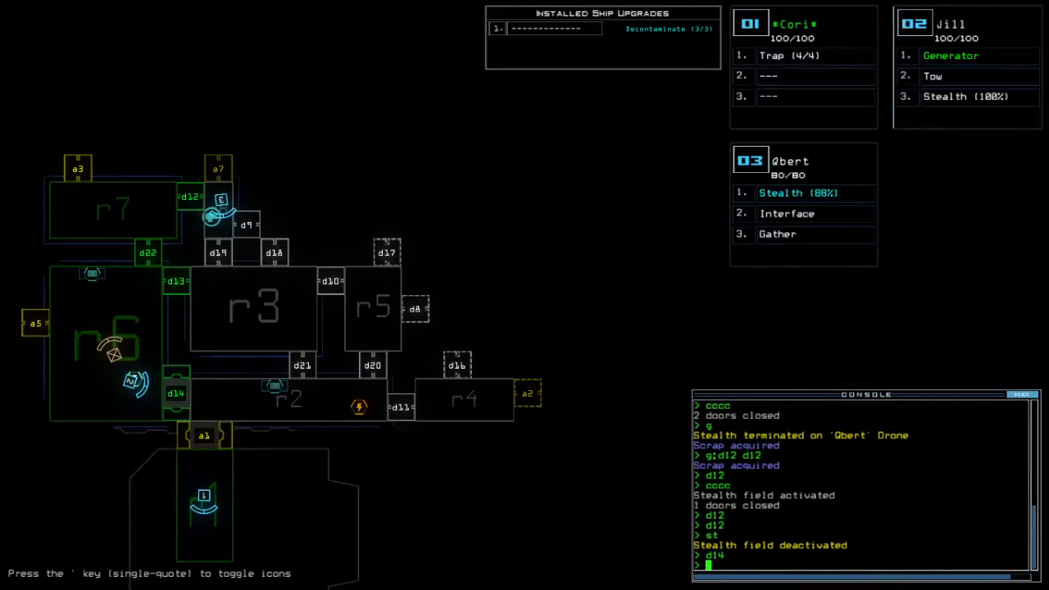
# Step: Run the dd alias to re-dock the boarding ship at another airlock
pyautogui.write('dd')
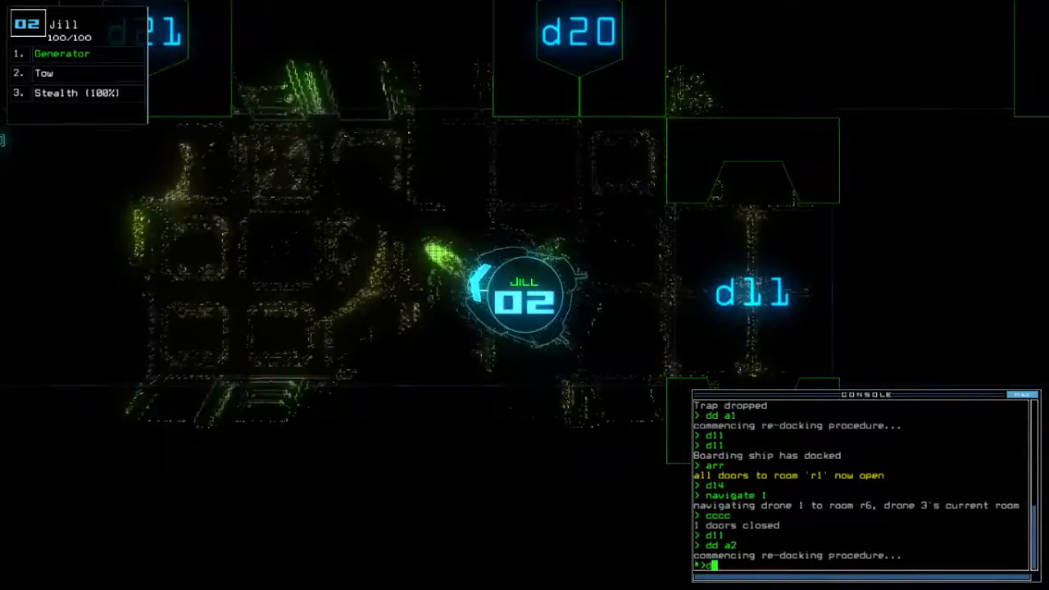
# Step: Run 'd20;stealth' and the vv alias to explore rooms r8–r10 and collect scrap
pyautogui.write('d20;stealth')
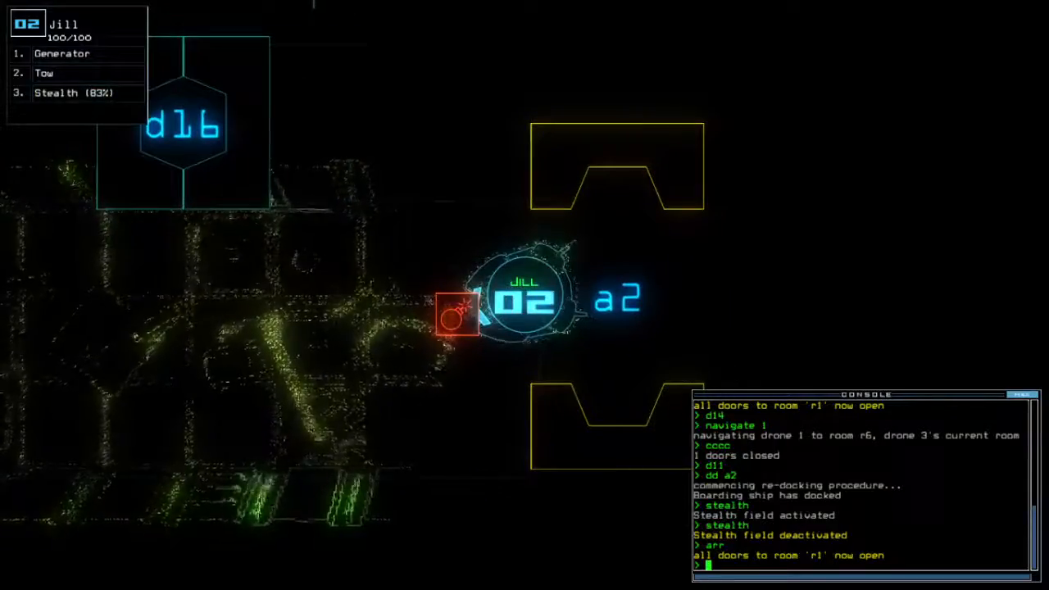
pyautogui.write('vv')
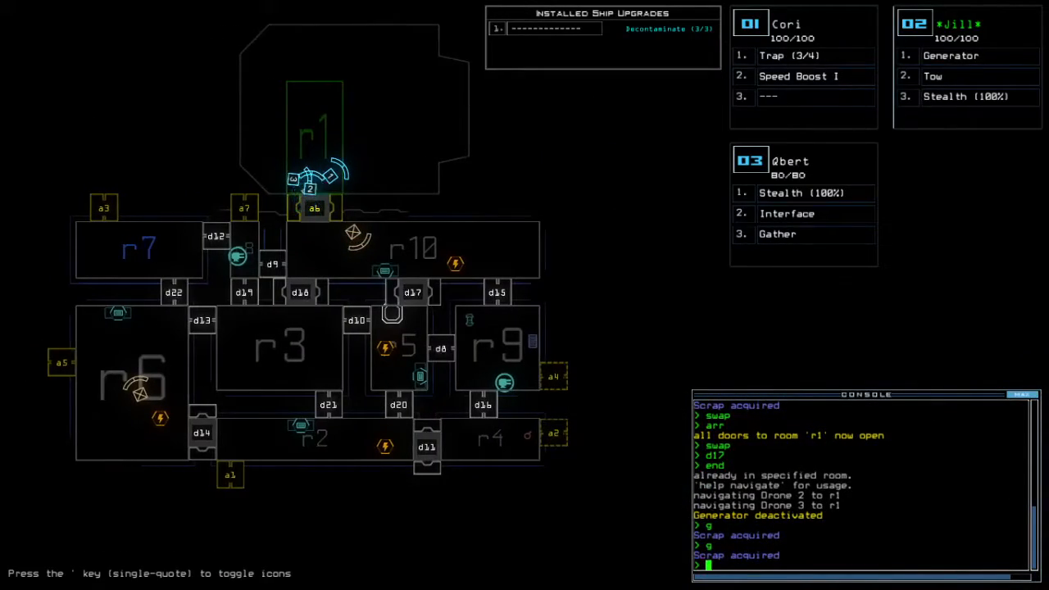
# Step: Leave the derelict with 'out' and accept the 805 score to view the daily leaderboard
pyautogui.write('ou')
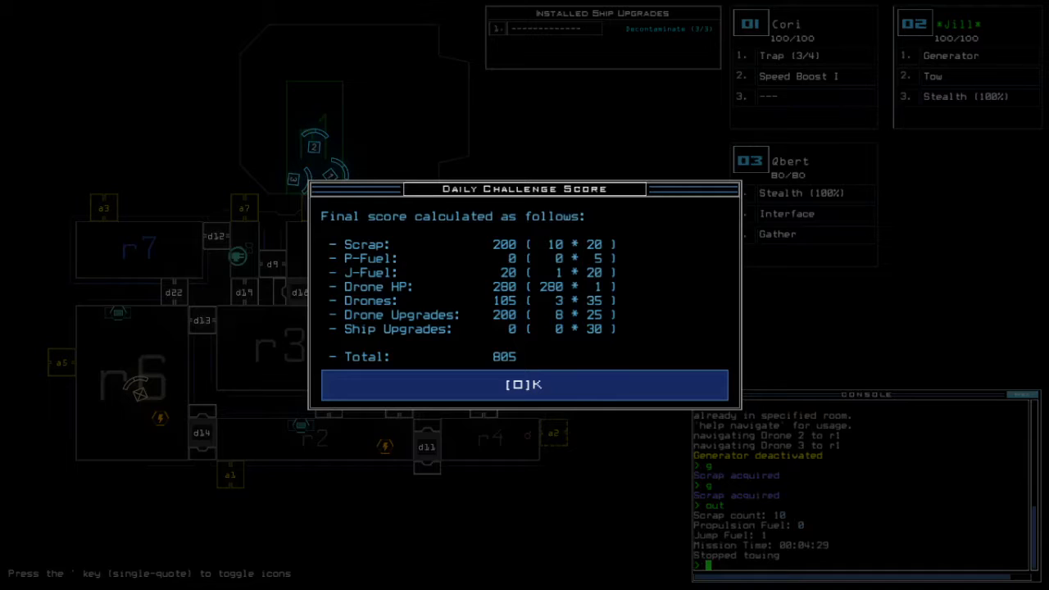
pyautogui.click(524, 385)
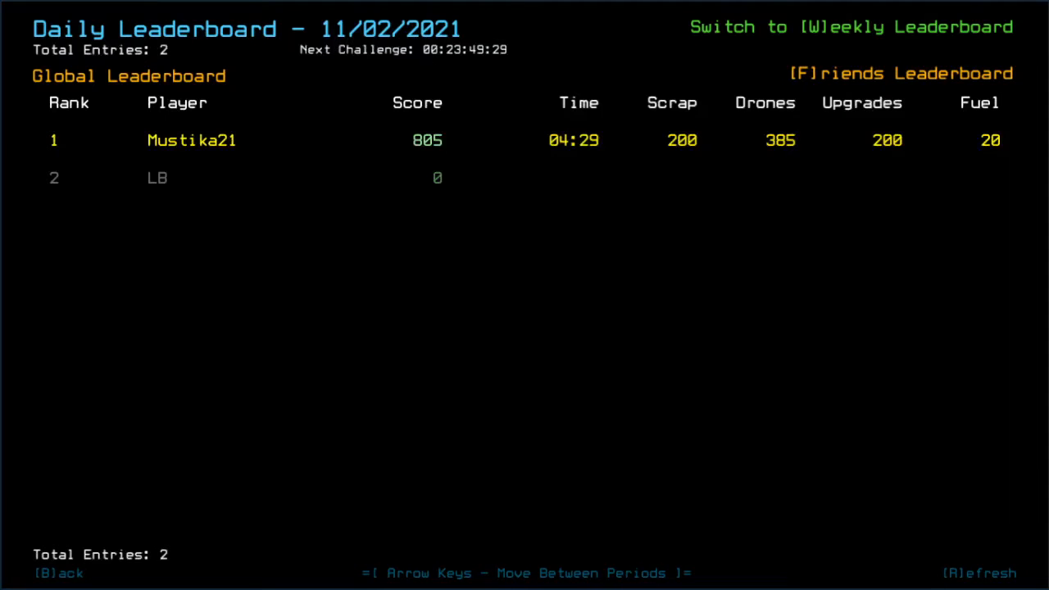